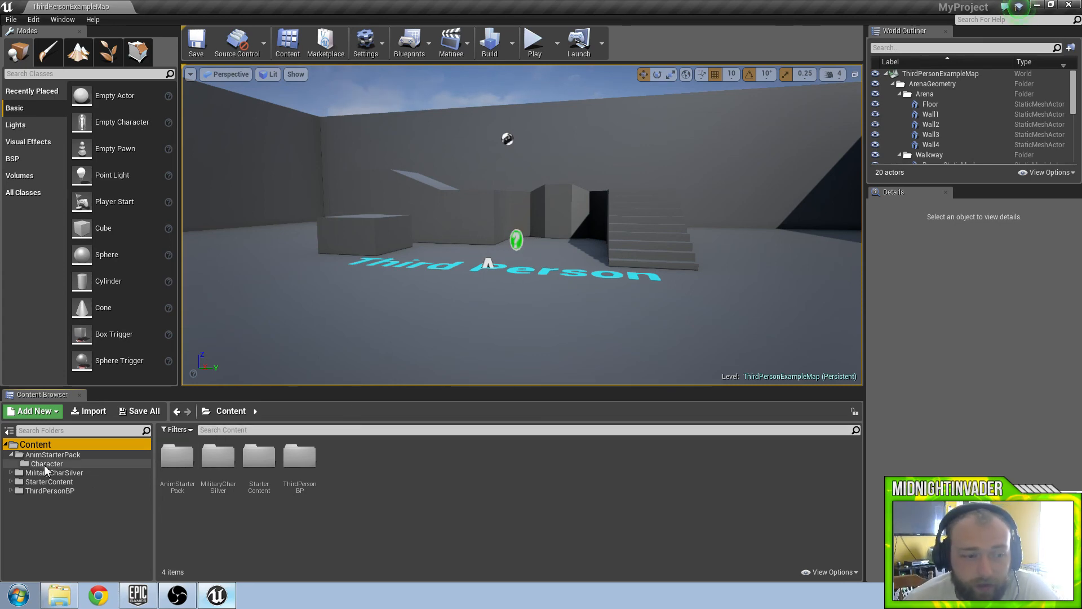
# Open AnimStarterPack's Character folder to list its seven assets, then play-test the example map
pyautogui.click(47, 463)
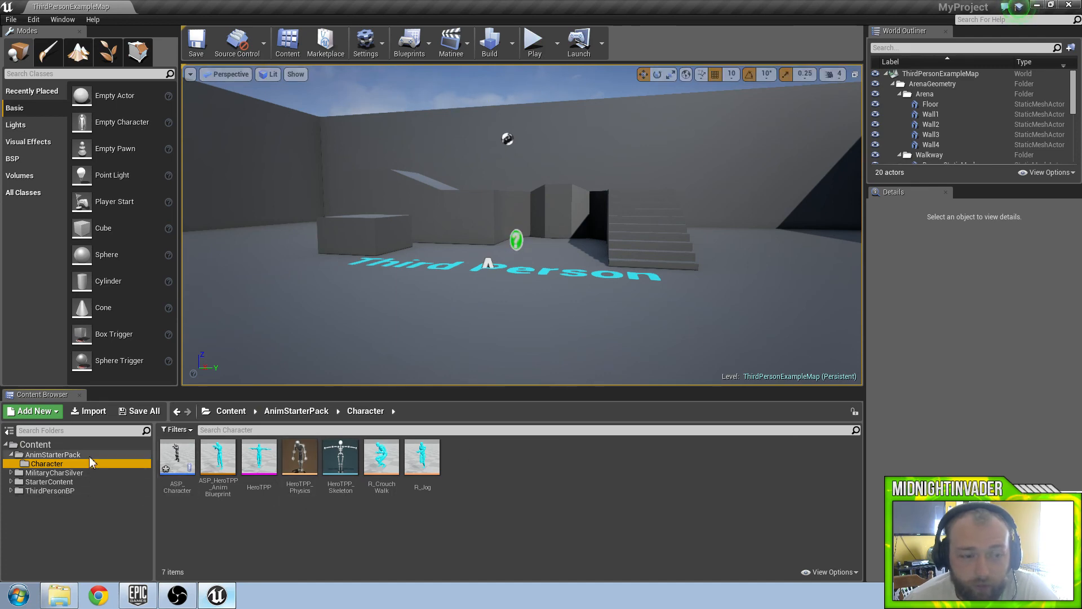
pyautogui.click(52, 455)
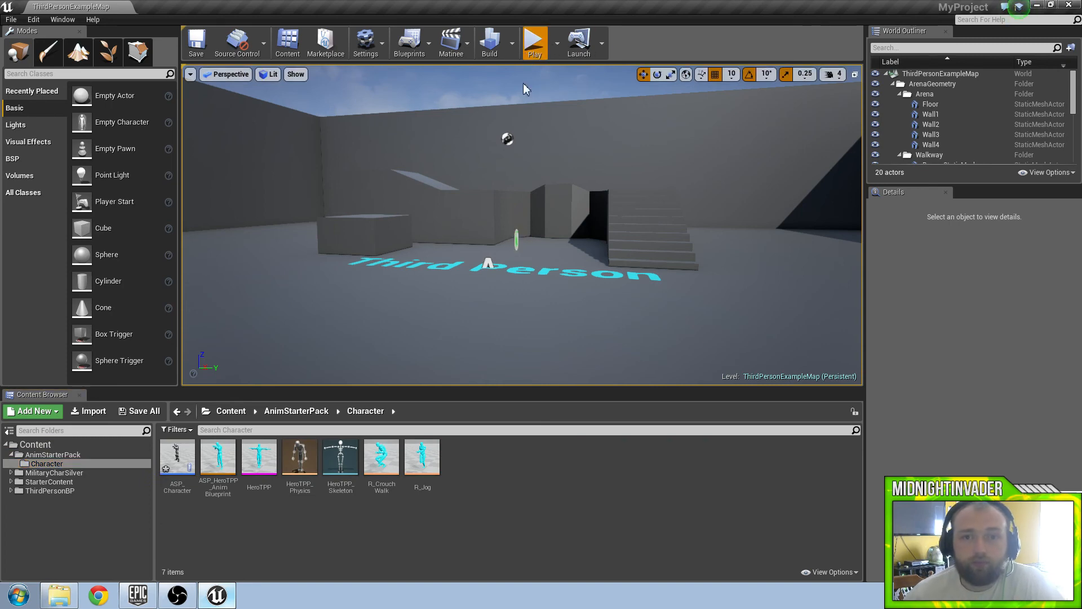
pyautogui.click(534, 39)
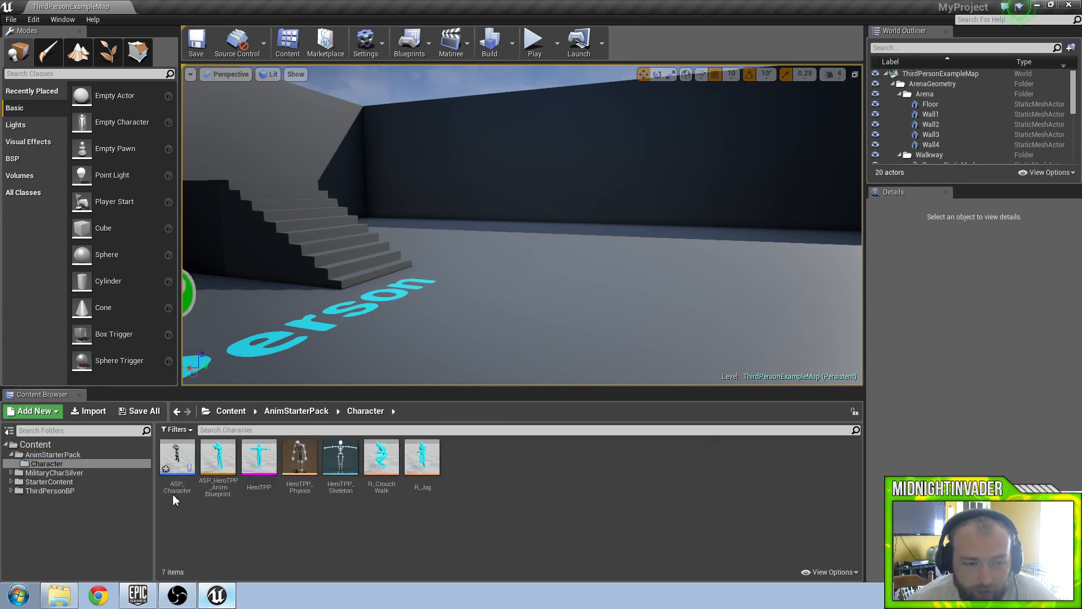
# Open the ASP_Character blueprint and add a Left Shift key event node
pyautogui.doubleClick(176, 456)
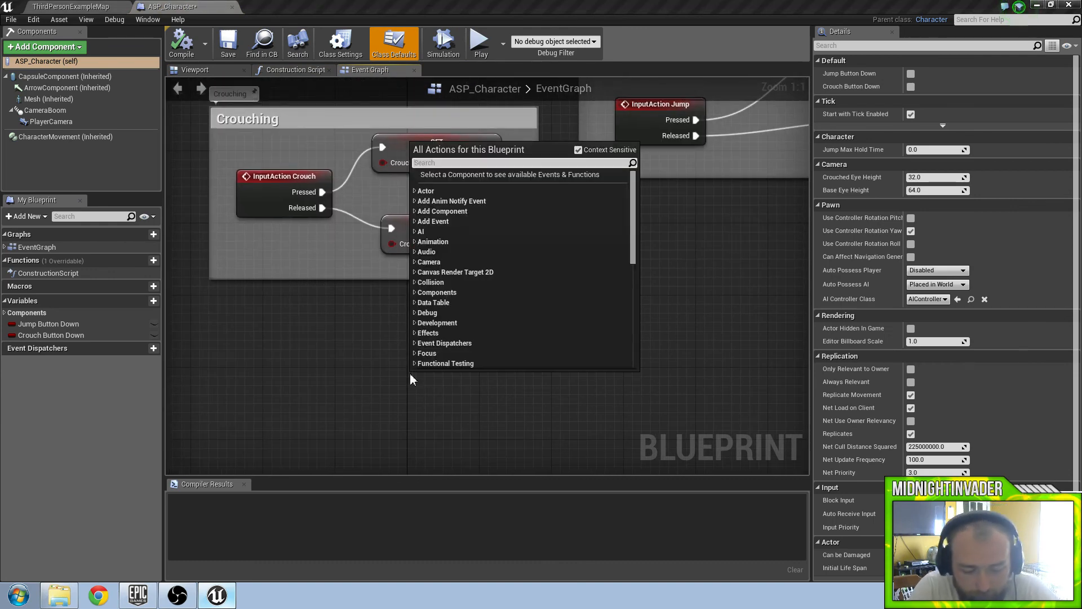
pyautogui.write('shift')
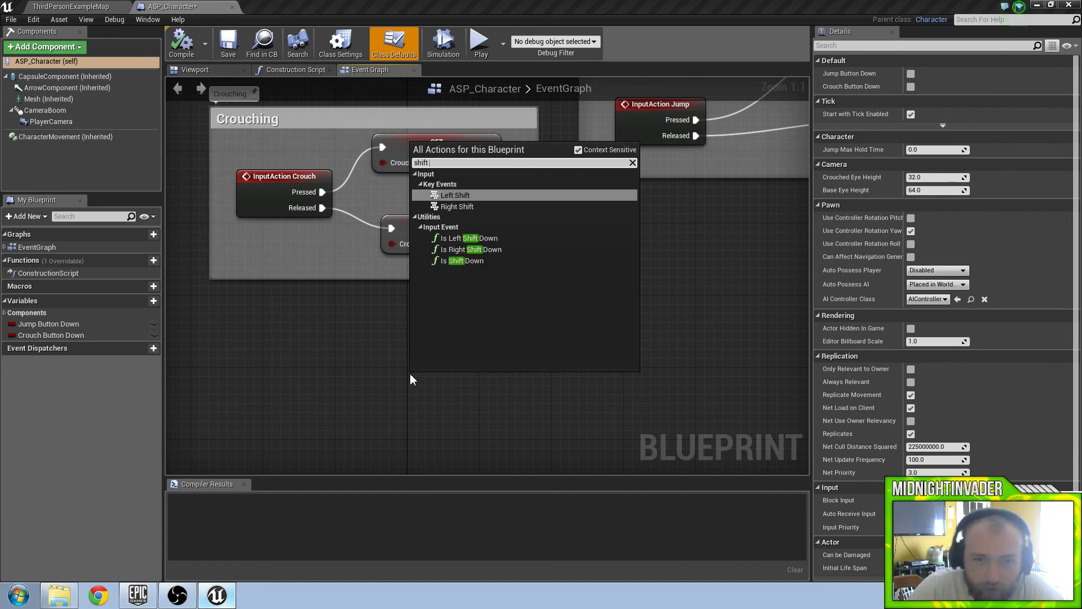
pyautogui.click(455, 195)
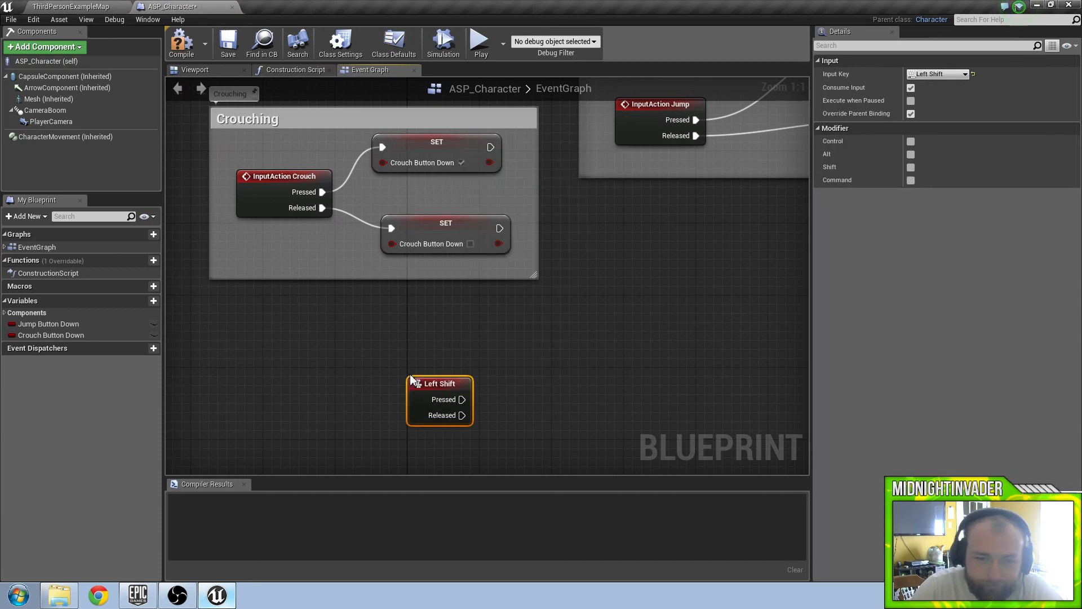
pyautogui.moveTo(440, 399); pyautogui.dragTo(376, 399)
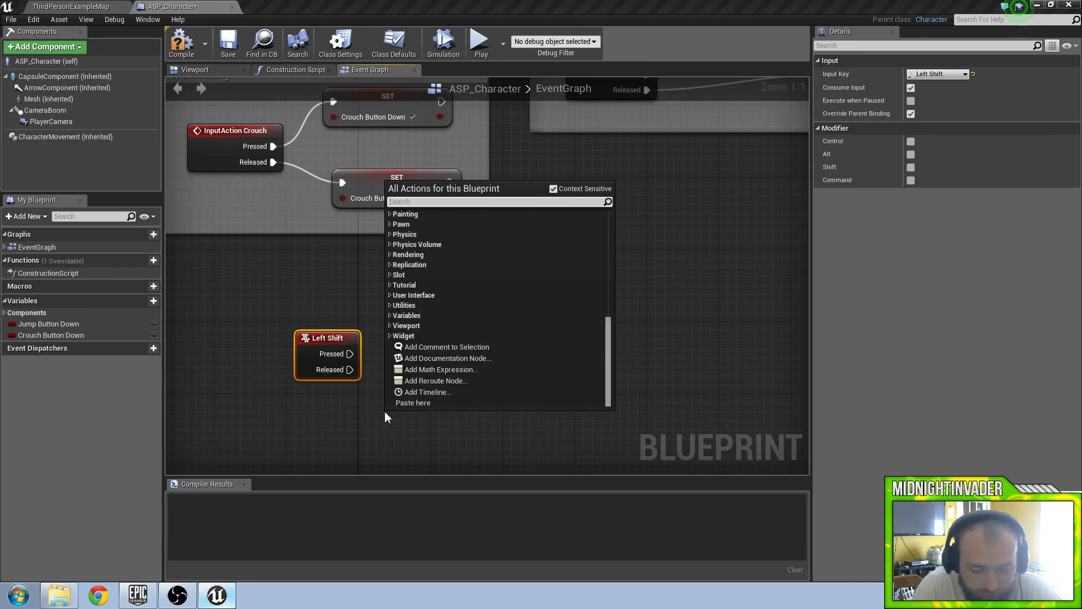
# Get CharacterMovement and add a Set Max Walk Speed node targeting it
pyautogui.write('charaacter mov')
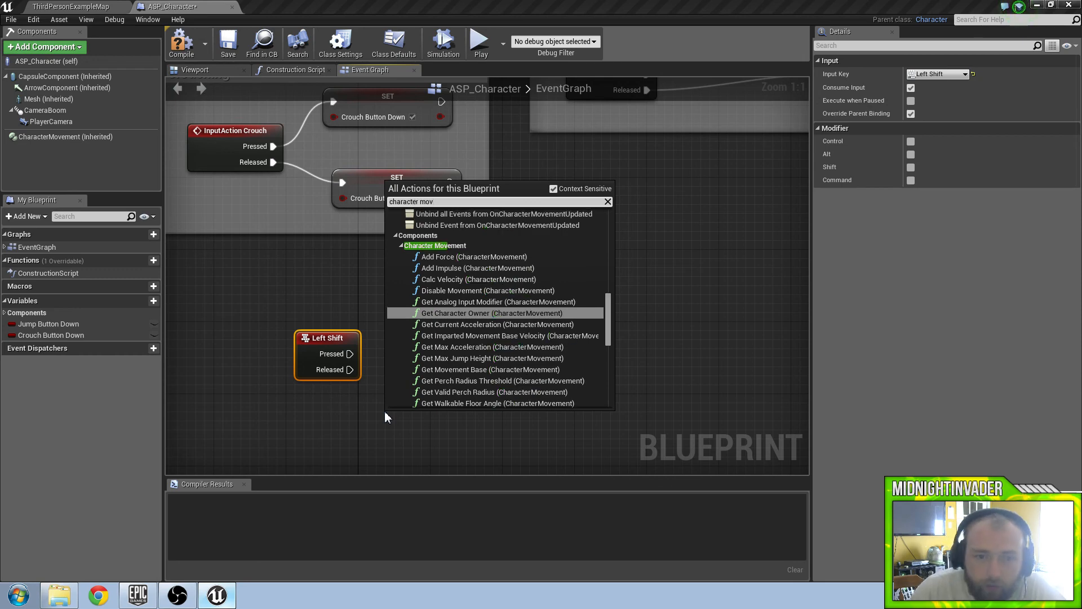
pyautogui.scroll(-3)
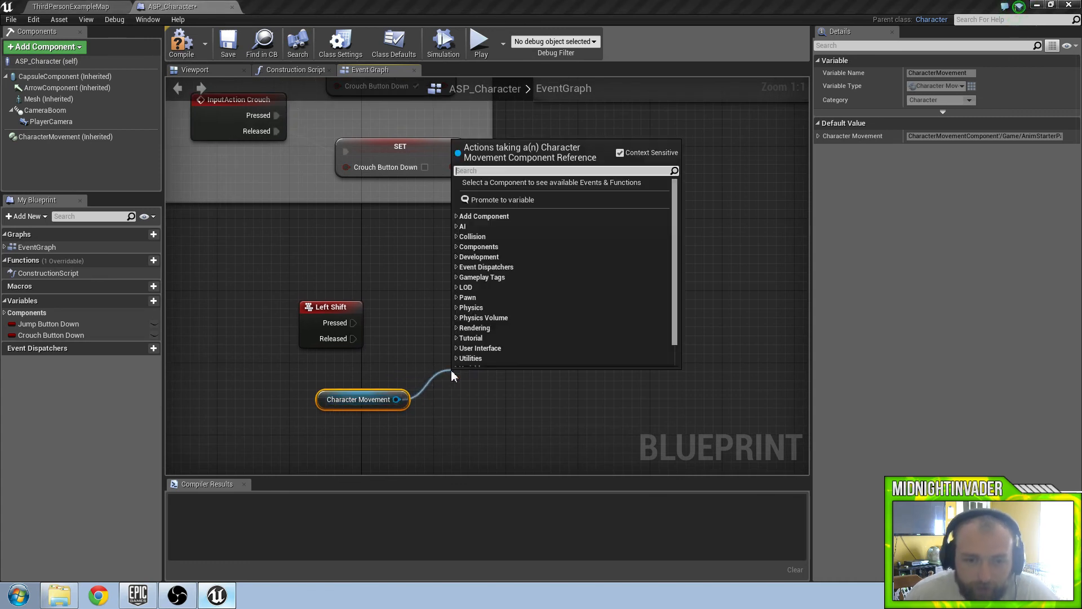
pyautogui.write('set max')
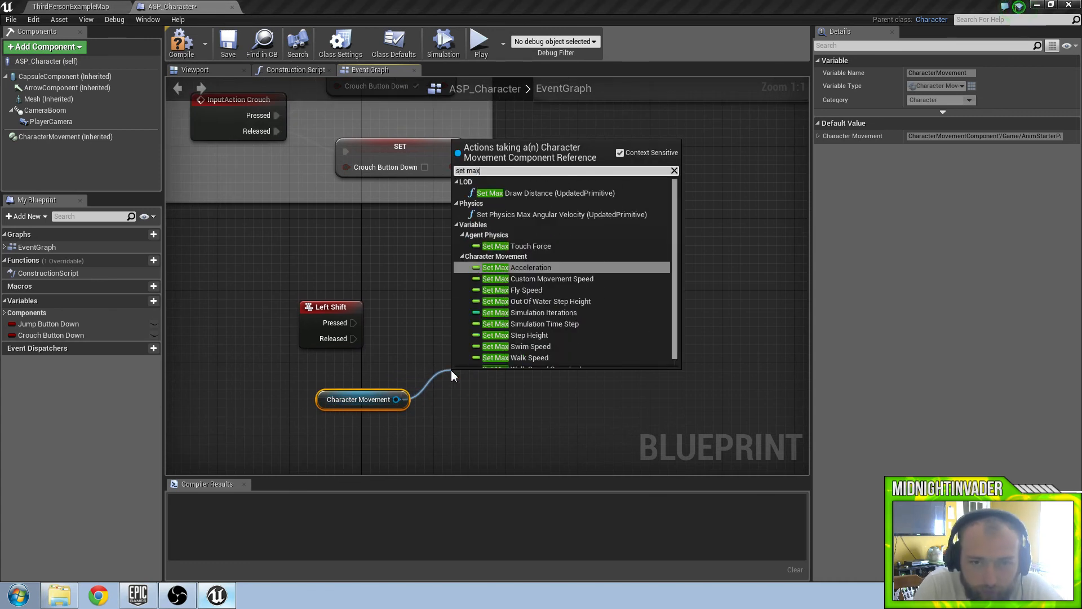
pyautogui.write('wa')
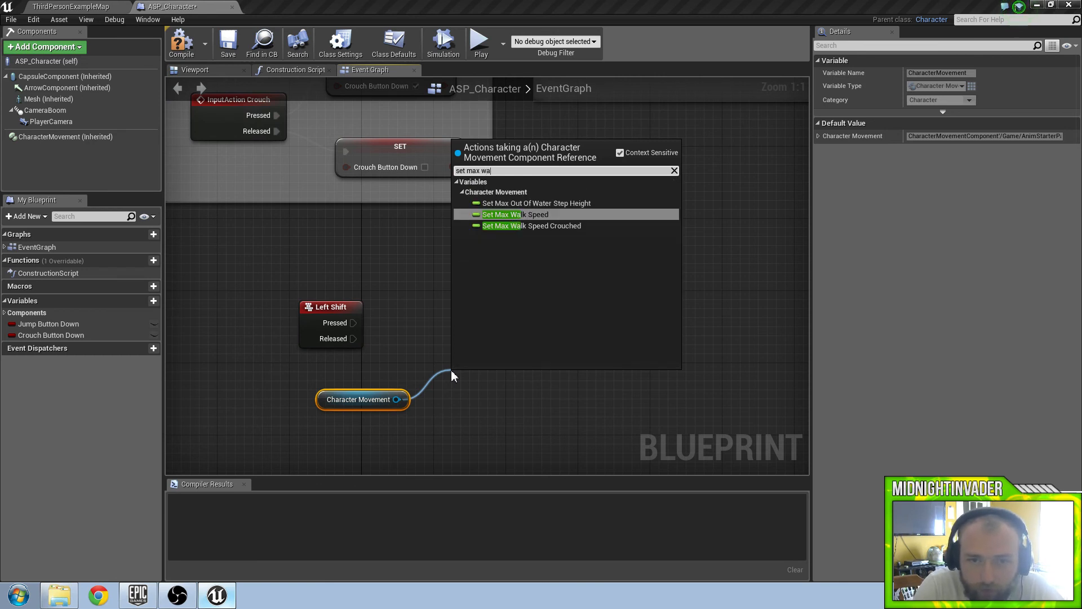
pyautogui.click(510, 215)
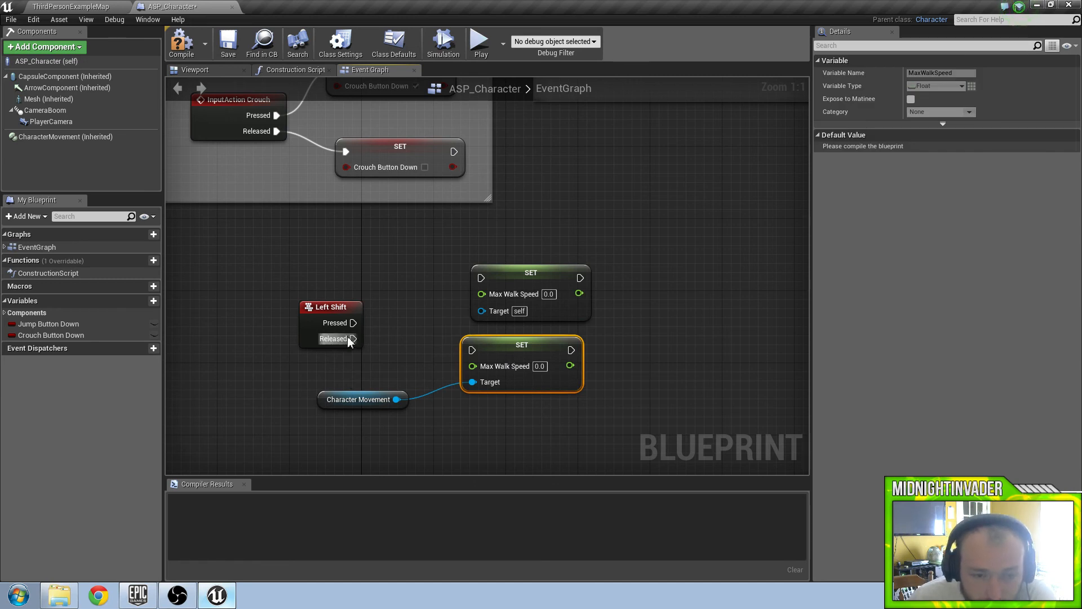
# Wire Left Shift pressed to Max Walk Speed 600 and released to 350
pyautogui.moveTo(353, 338); pyautogui.dragTo(473, 350)
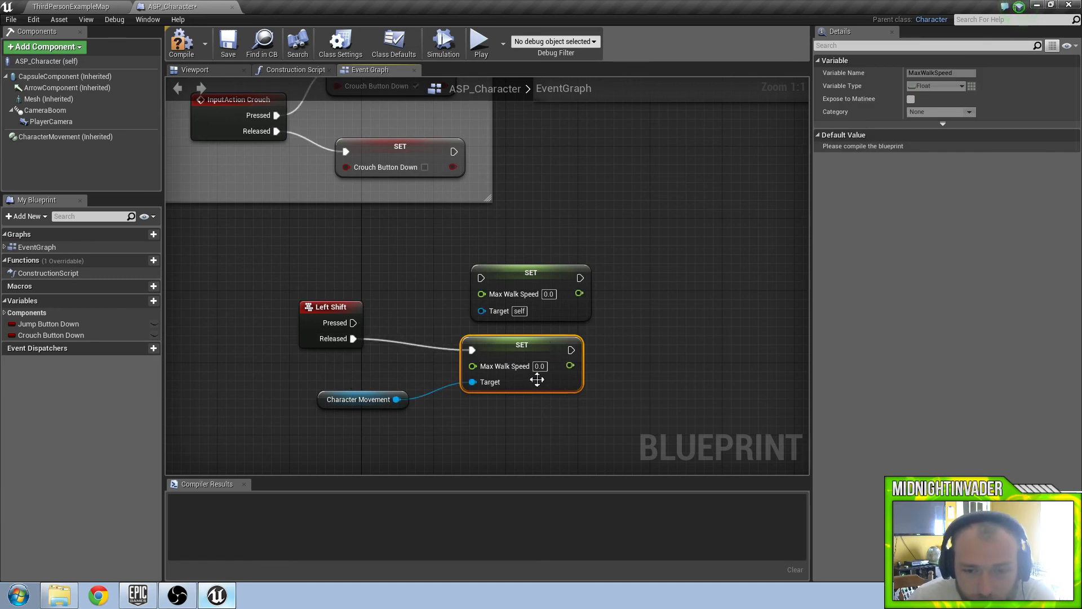
pyautogui.moveTo(483, 414)
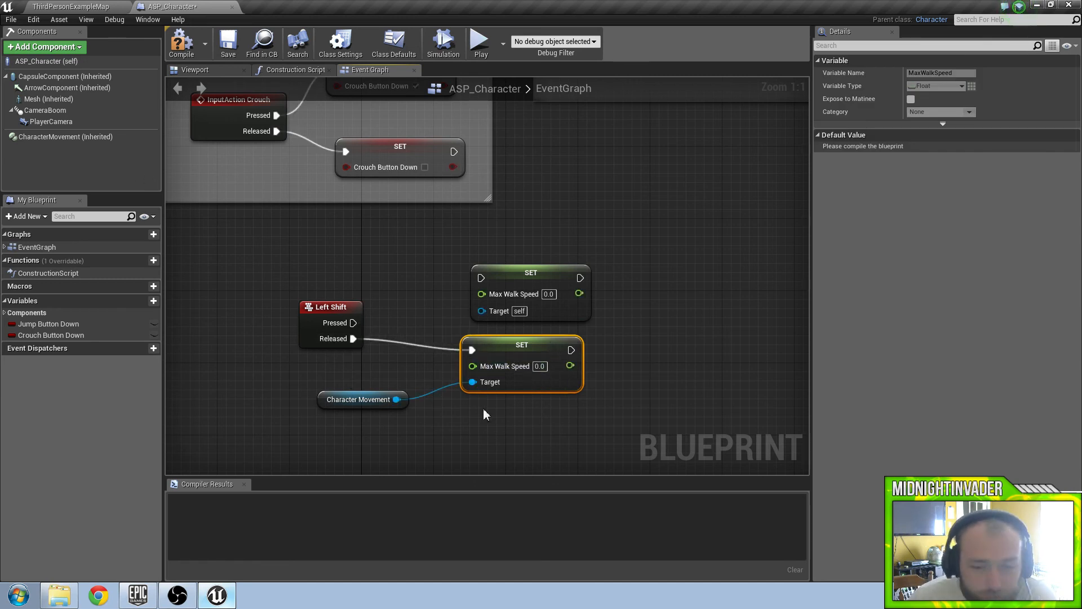
pyautogui.click(66, 137)
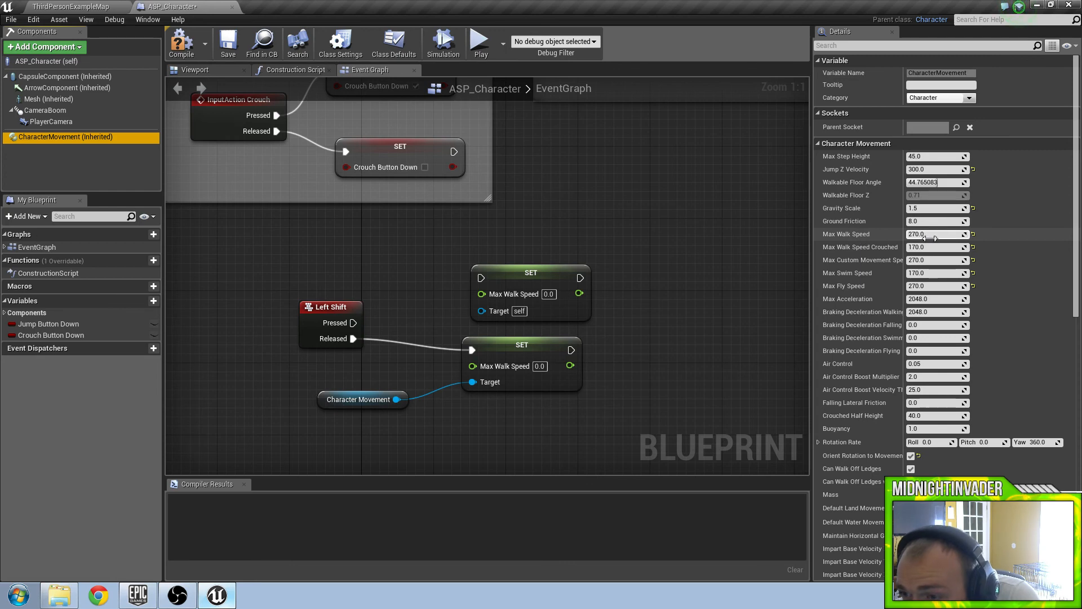
pyautogui.click(935, 234)
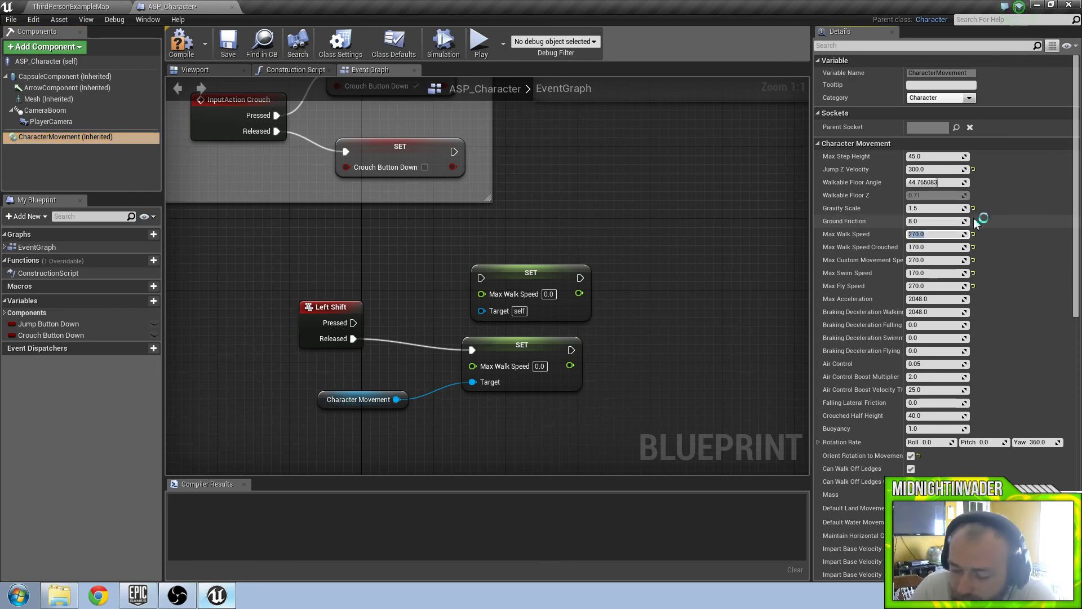
pyautogui.write('350')
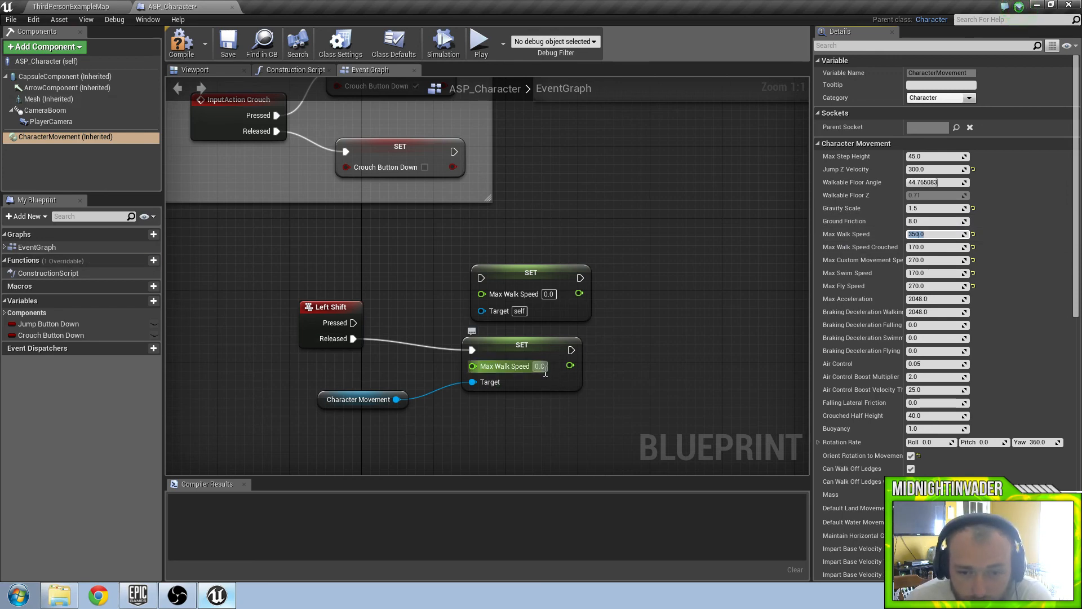
pyautogui.write('350')
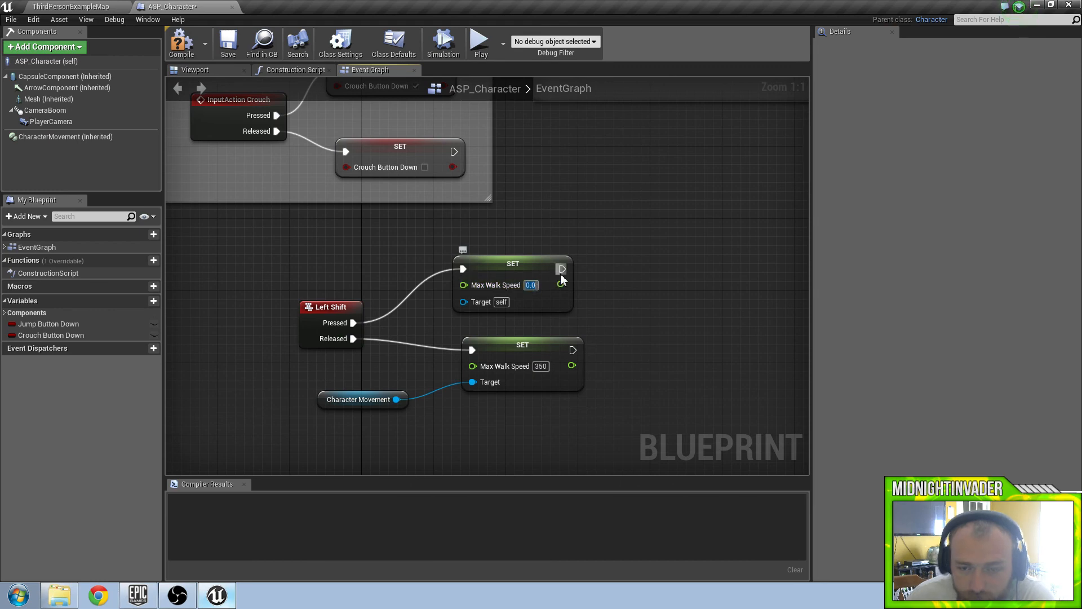
pyautogui.write('600')
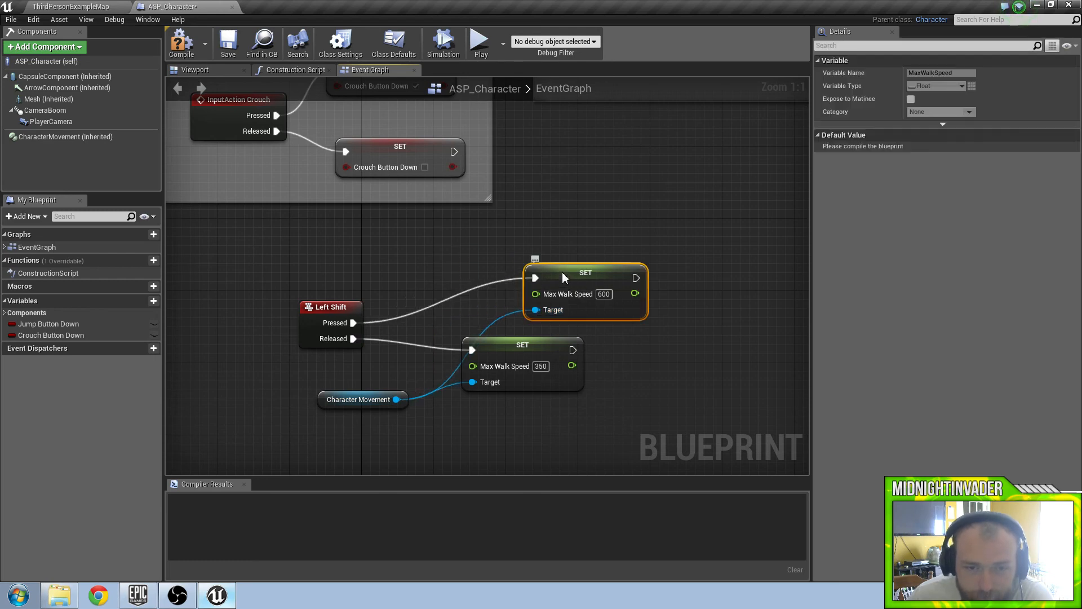
pyautogui.moveTo(585, 271); pyautogui.dragTo(541, 271)
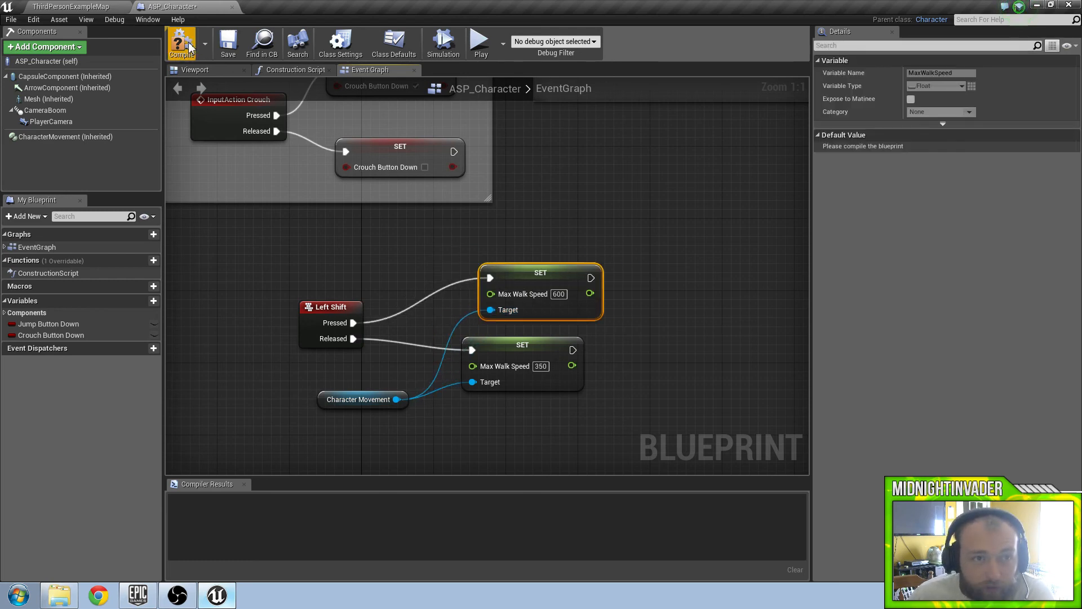
pyautogui.click(181, 42)
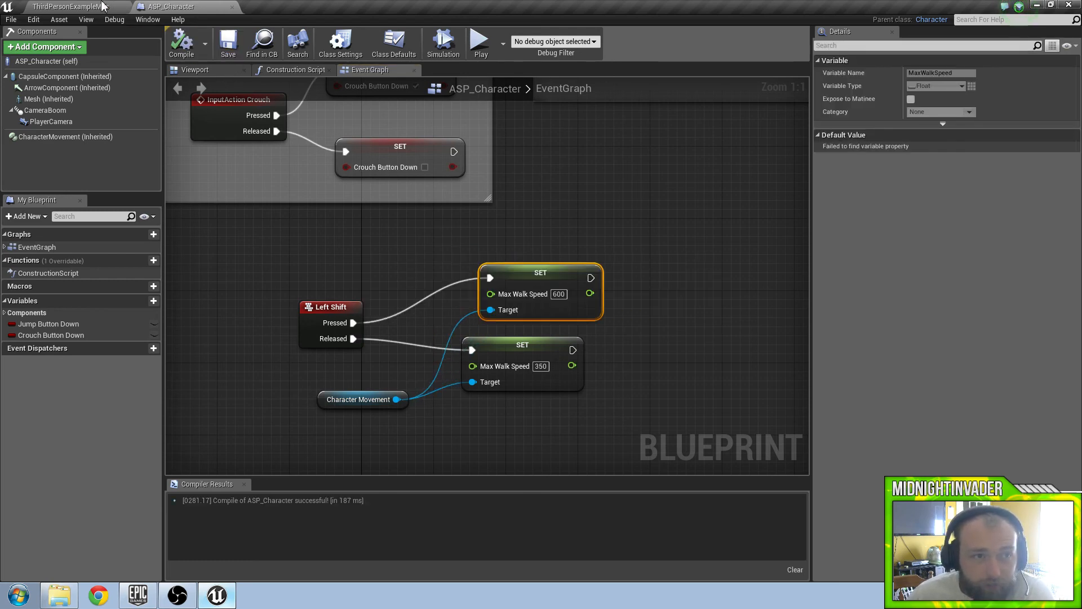
# Play-test sprinting in ThirdPersonExampleMap twice, then select R_Jog in the Character folder
pyautogui.click(68, 6)
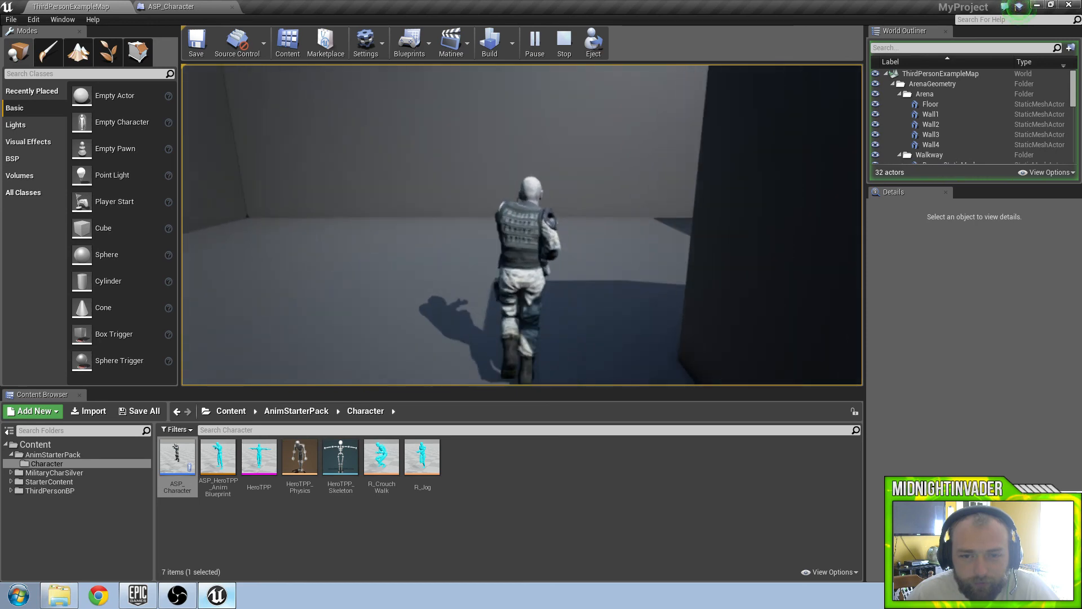
pyautogui.click(563, 42)
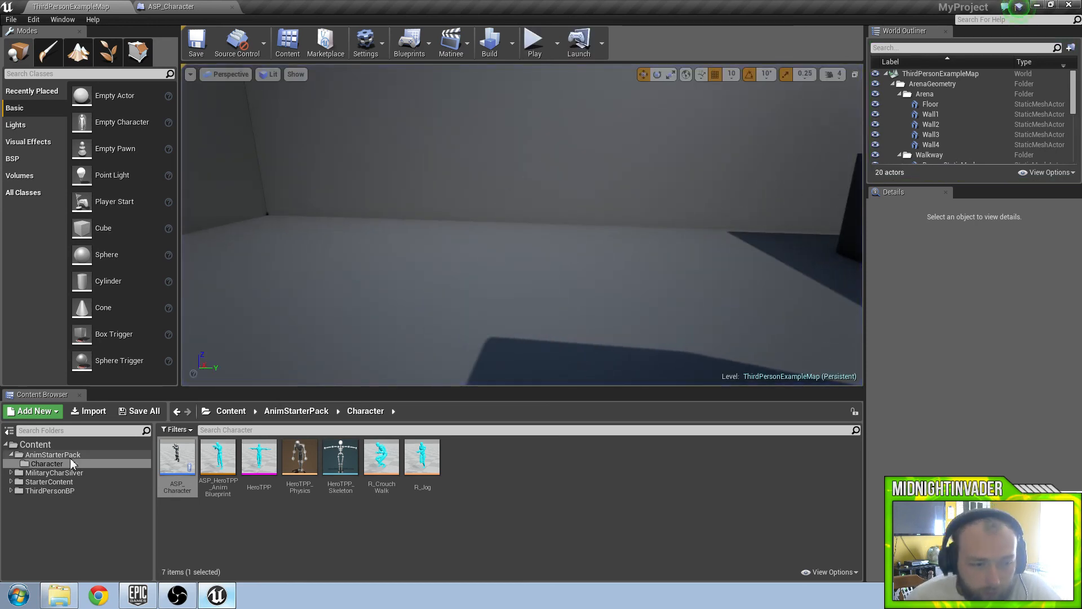
pyautogui.click(52, 454)
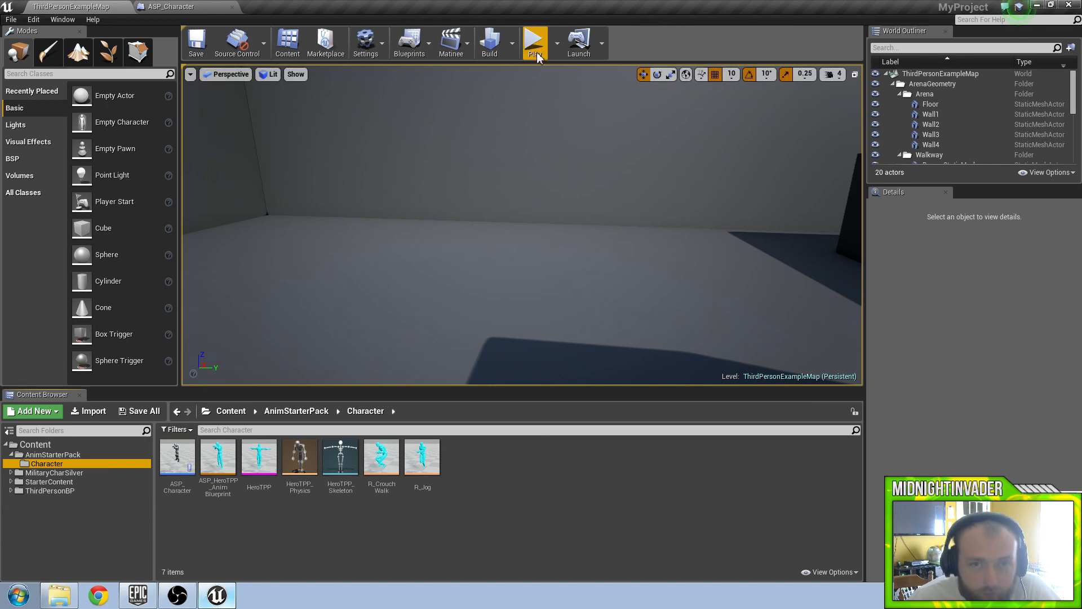
pyautogui.click(534, 42)
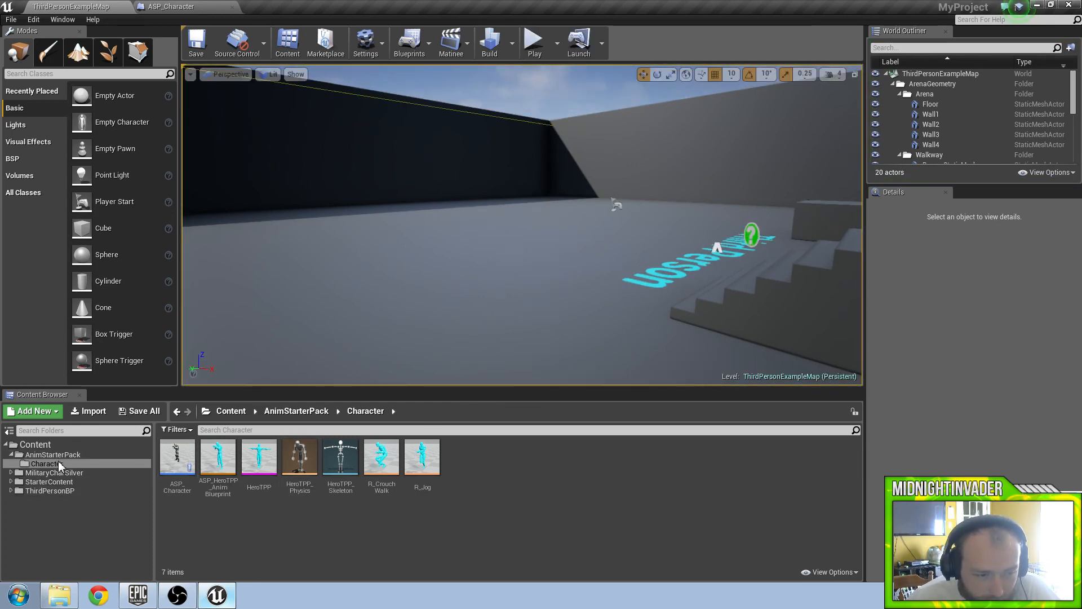
pyautogui.click(45, 464)
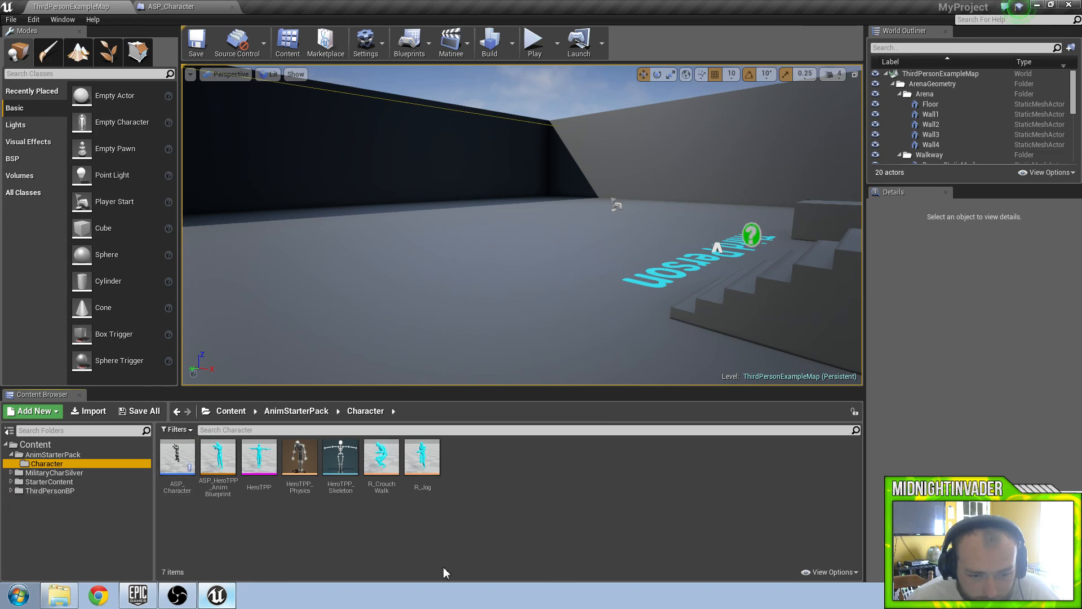
pyautogui.click(421, 455)
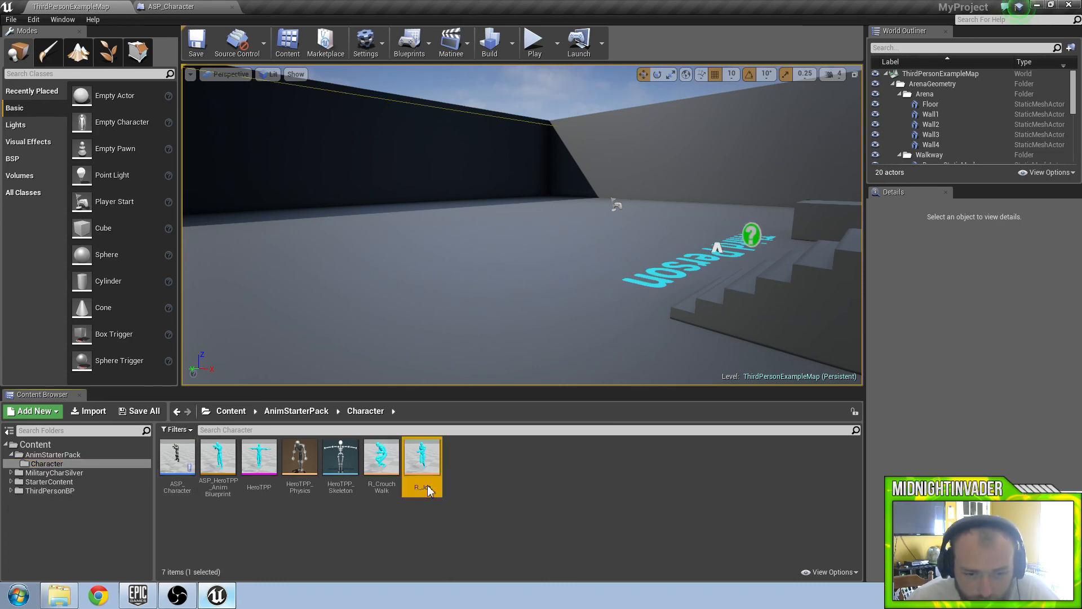
# Open R_Jog and, after checking ASP_Character's walk speeds, raise its Speed maximum to 350
pyautogui.doubleClick(421, 456)
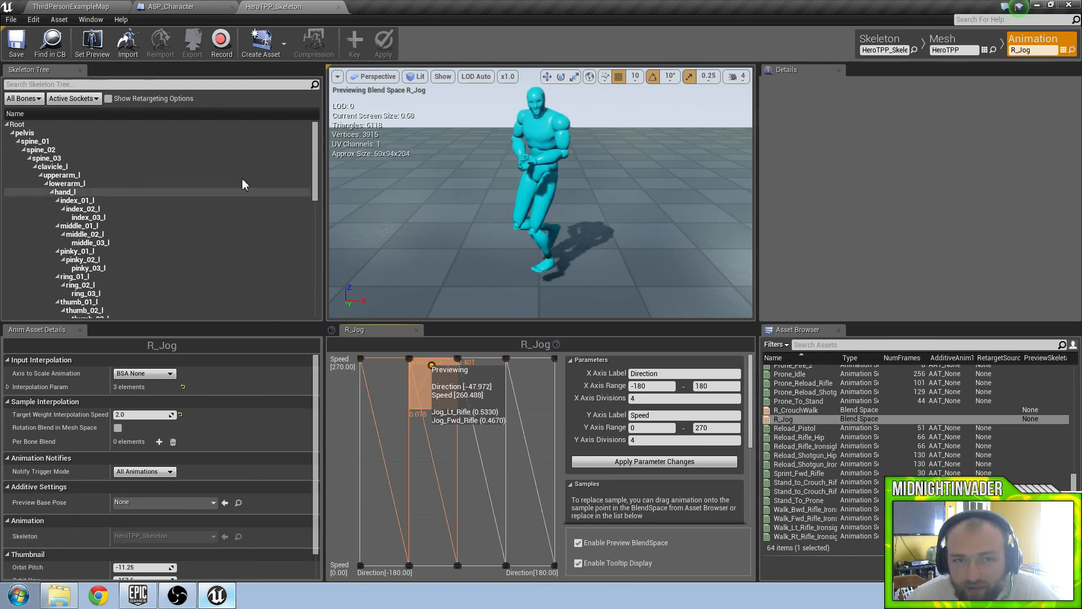
pyautogui.click(177, 6)
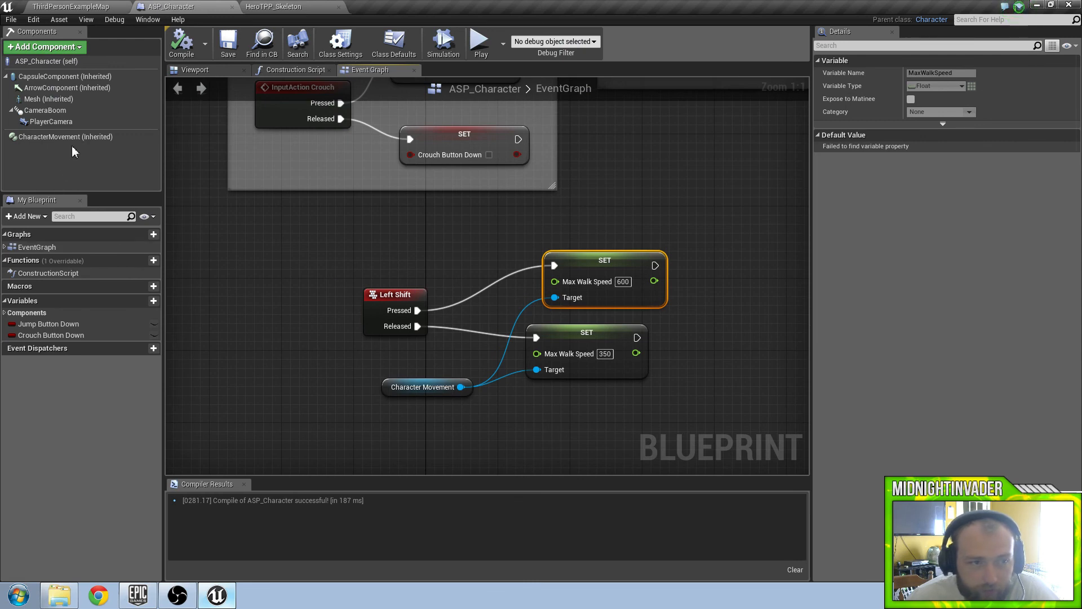
pyautogui.moveTo(279, 53)
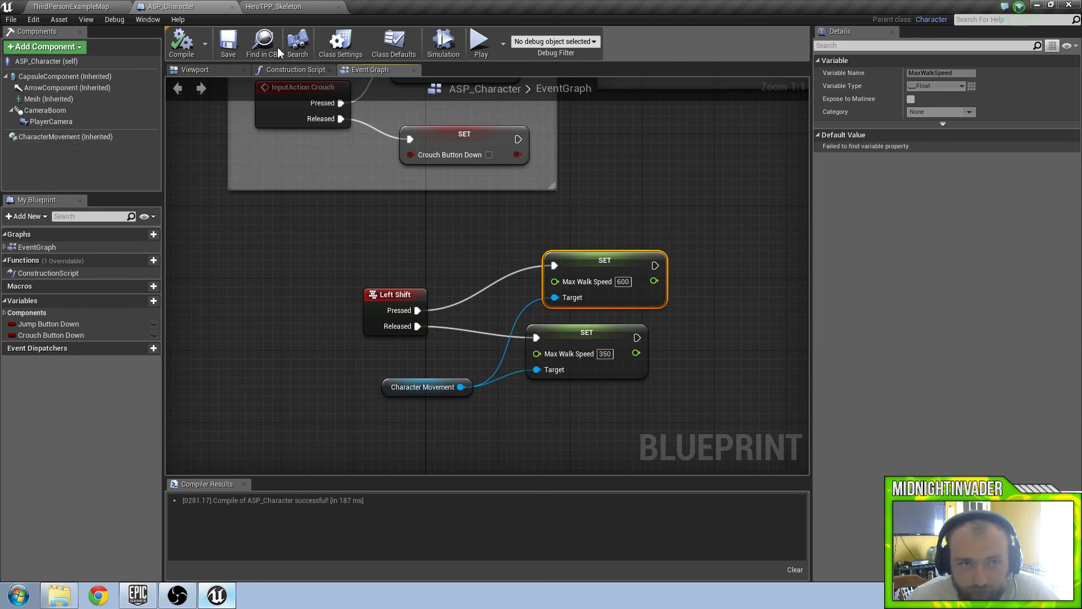
pyautogui.click(274, 6)
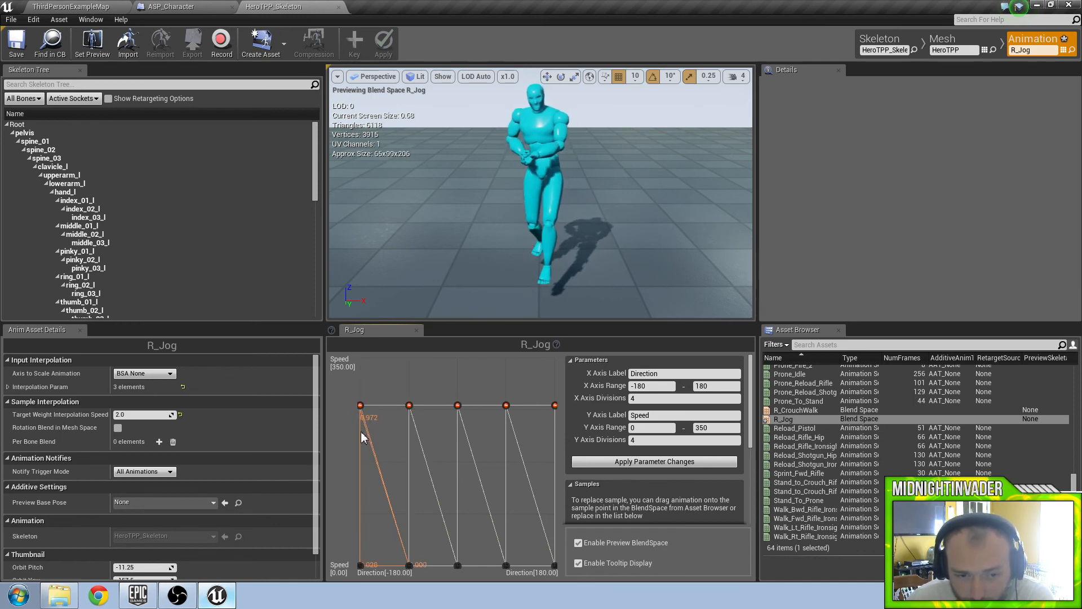
# Drag the two top-row jog samples down to Speed 262.5
pyautogui.moveTo(361, 403); pyautogui.dragTo(364, 447)
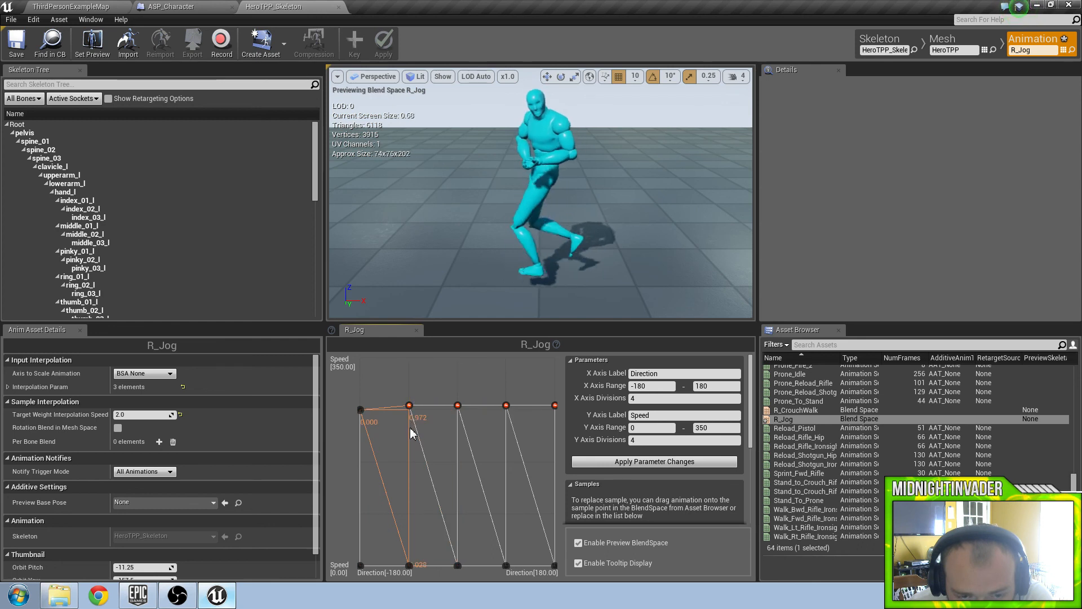
pyautogui.moveTo(409, 405); pyautogui.dragTo(383, 380)
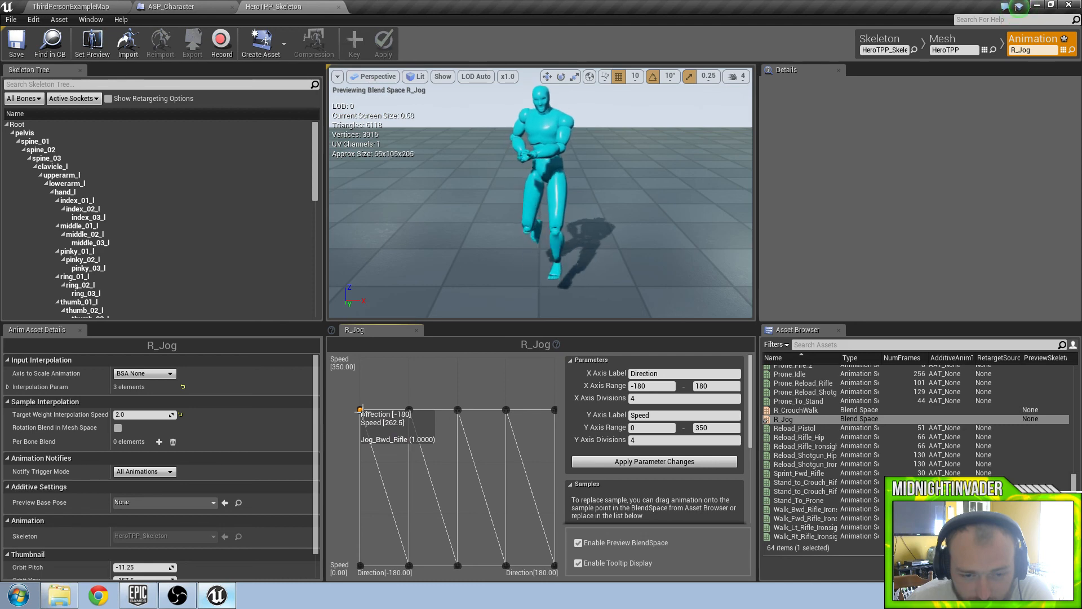
# Set ASP_Character's Left Shift release walk speed to 262.5, then go back to R_Jog
pyautogui.click(178, 6)
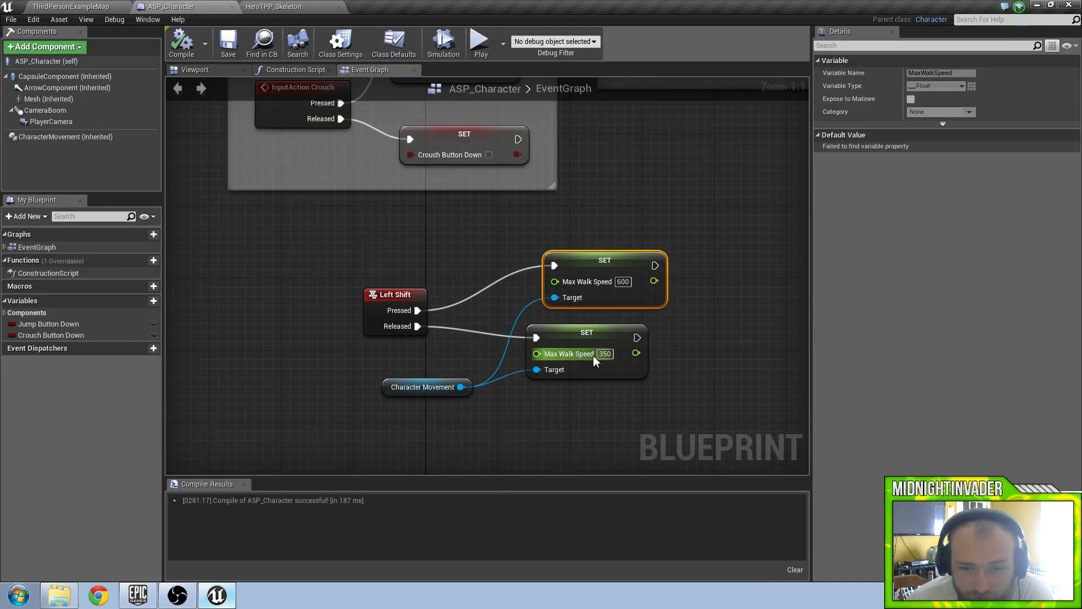
pyautogui.click(606, 354)
pyautogui.write('262.5')
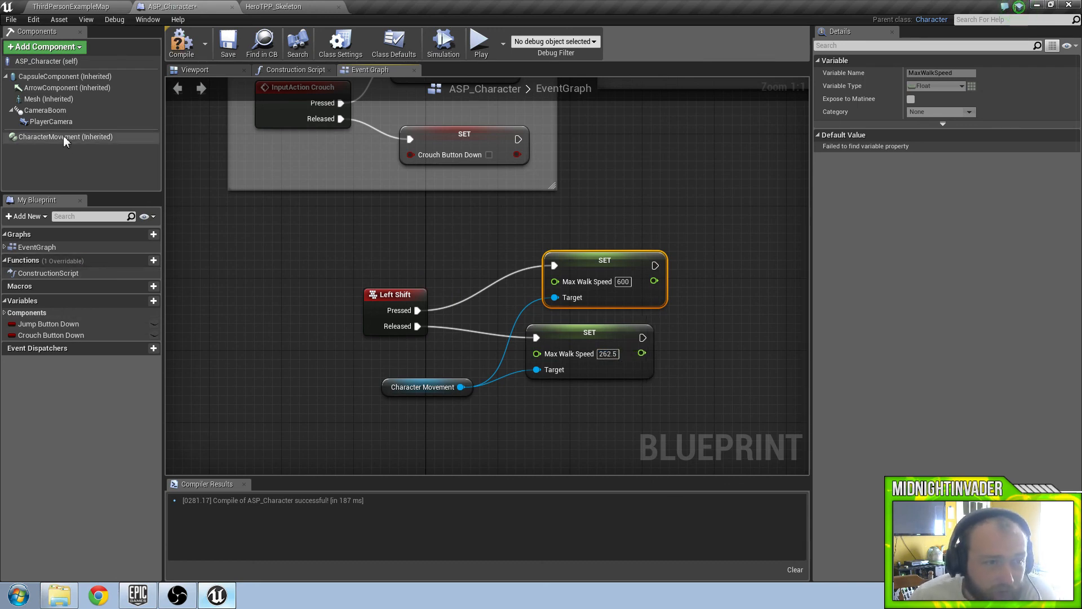
pyautogui.click(67, 137)
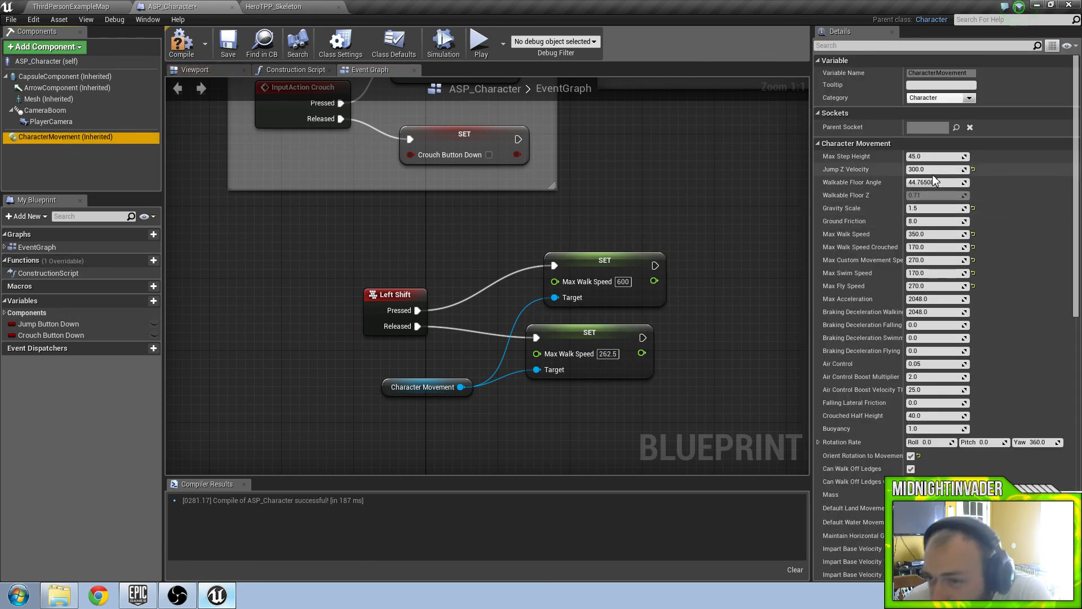
pyautogui.write('262')
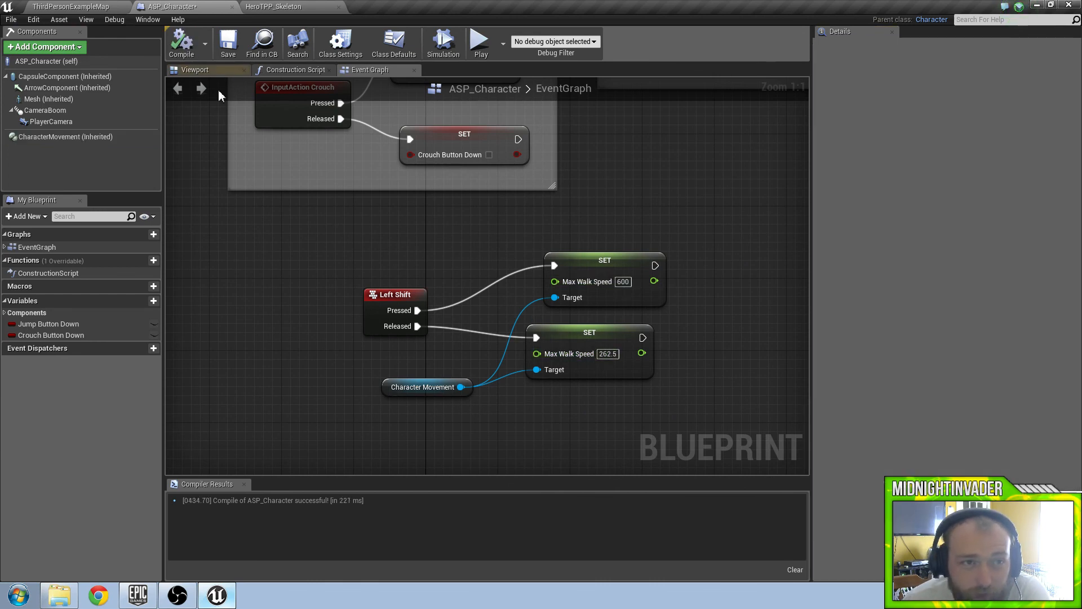
pyautogui.click(279, 6)
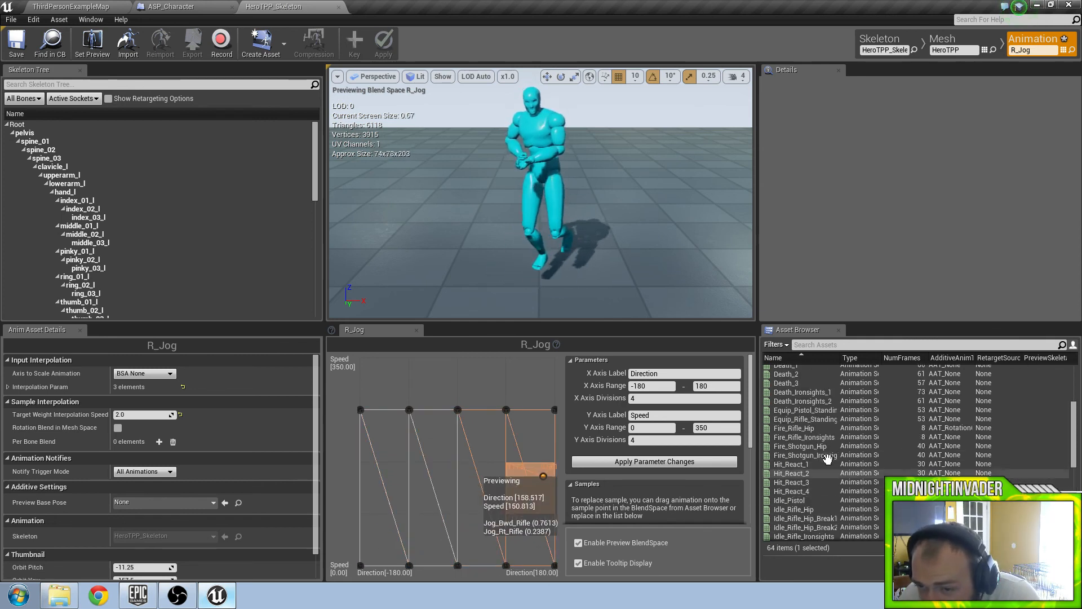
# Place Sprint_Fwd_Rifle at R_Jog's top-speed point and go back to the level to test
pyautogui.scroll(-3)
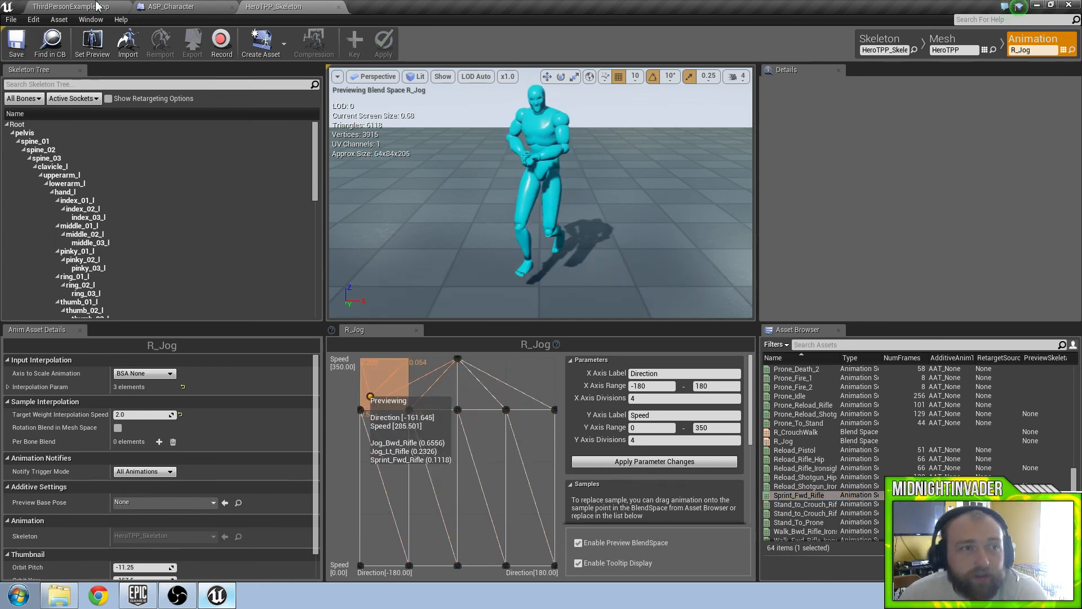
pyautogui.click(68, 7)
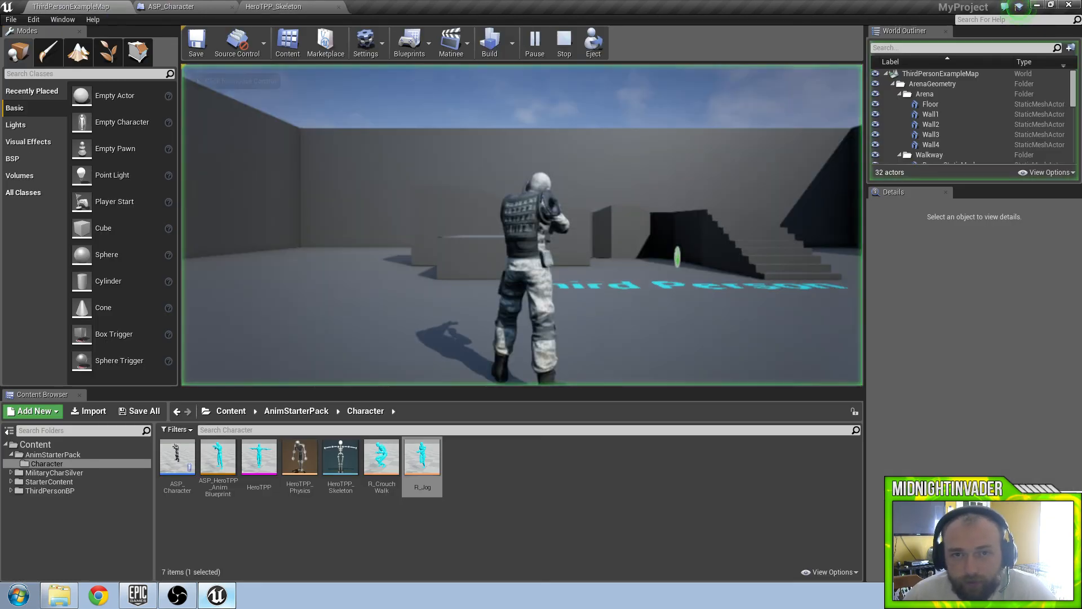